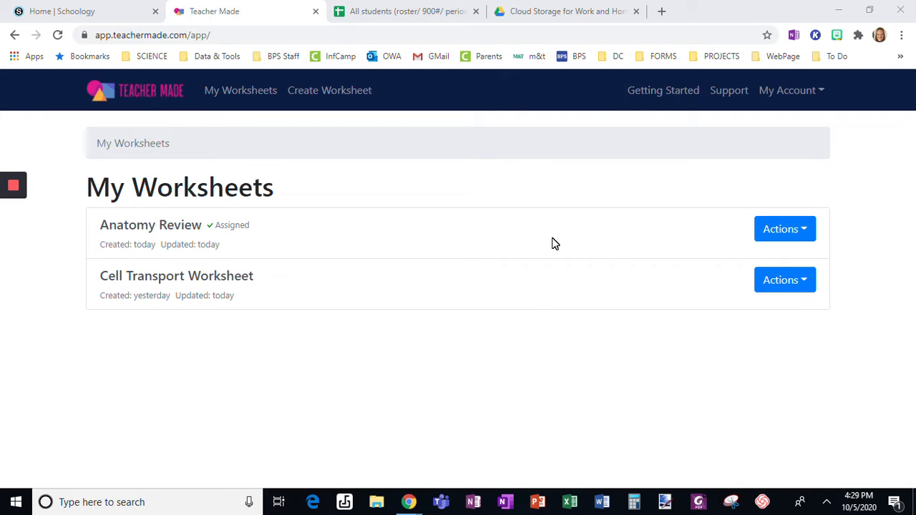
pyautogui.moveTo(437, 279)
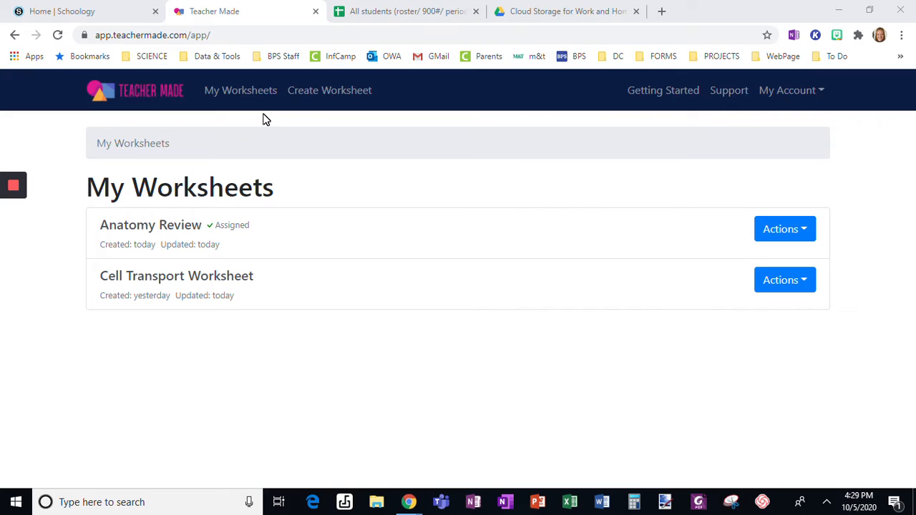
pyautogui.moveTo(632, 388)
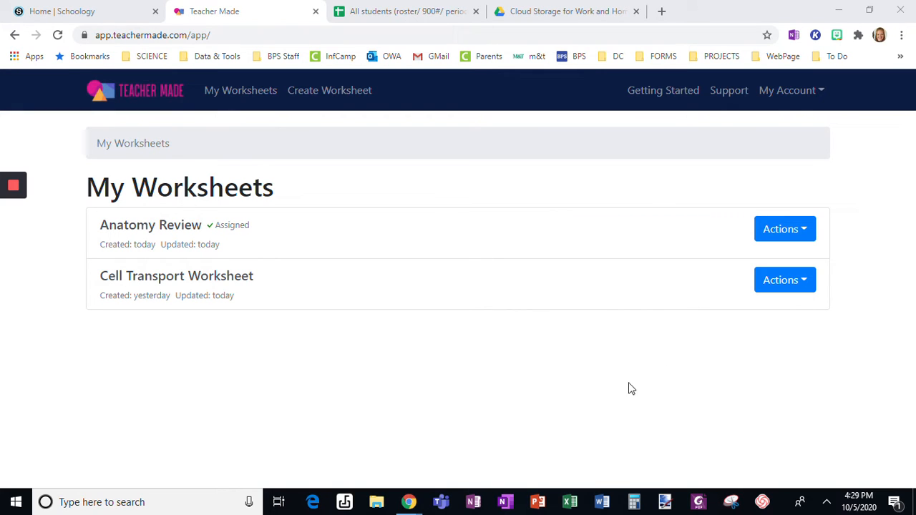
# Begin assigning the Cell Transport Worksheet, leave Google sign-in off, and require student-ID list validation.
pyautogui.click(784, 279)
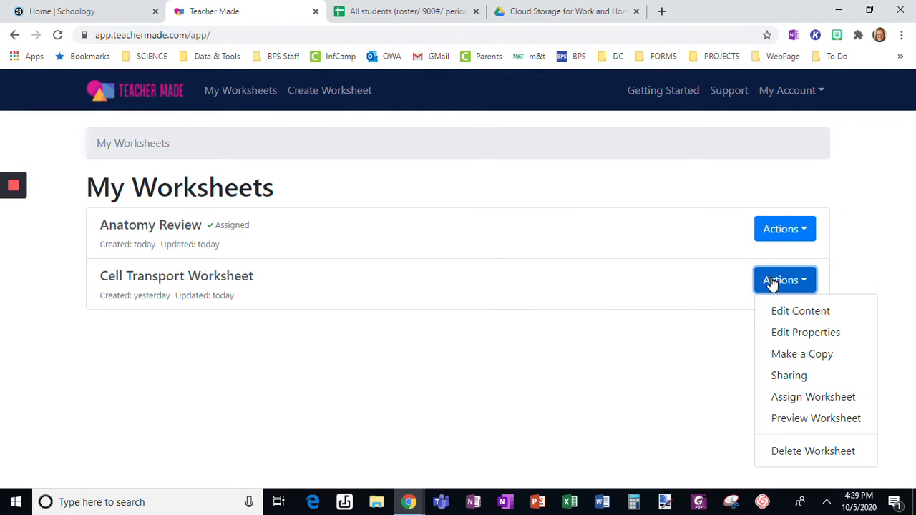
pyautogui.click(813, 396)
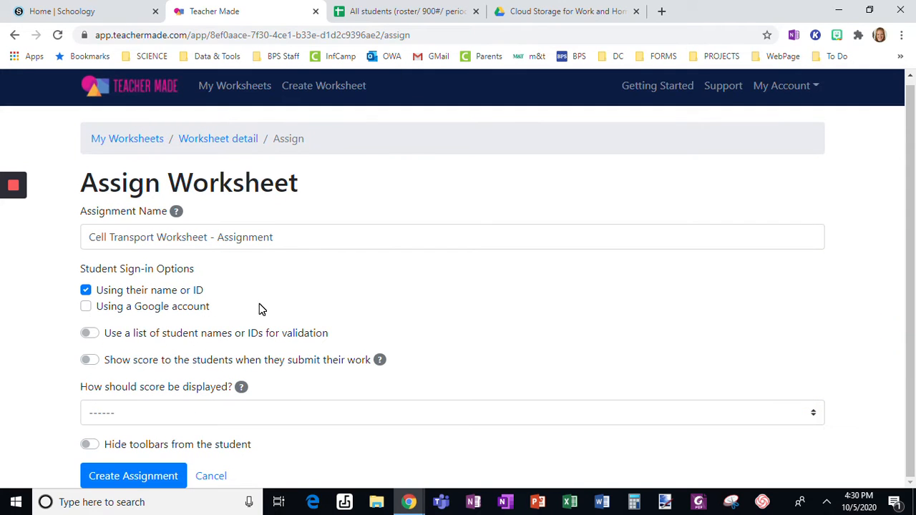
pyautogui.moveTo(143, 317)
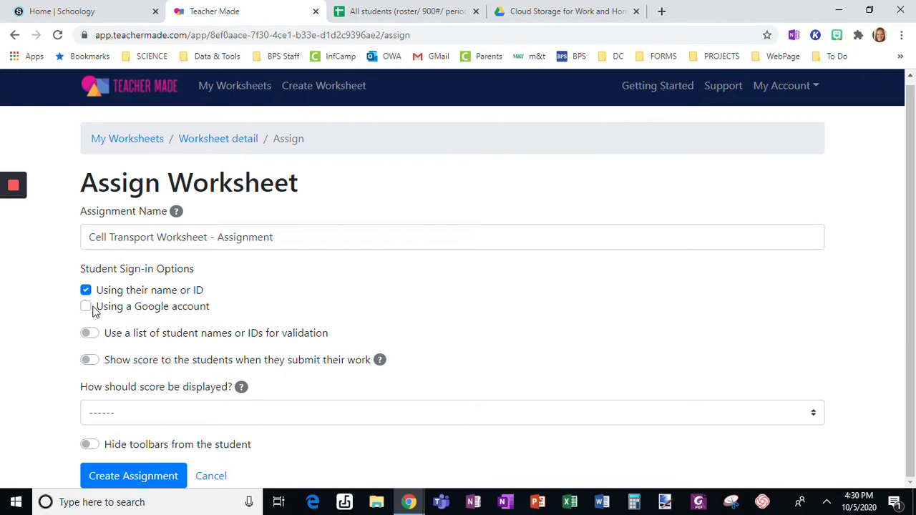
pyautogui.click(86, 307)
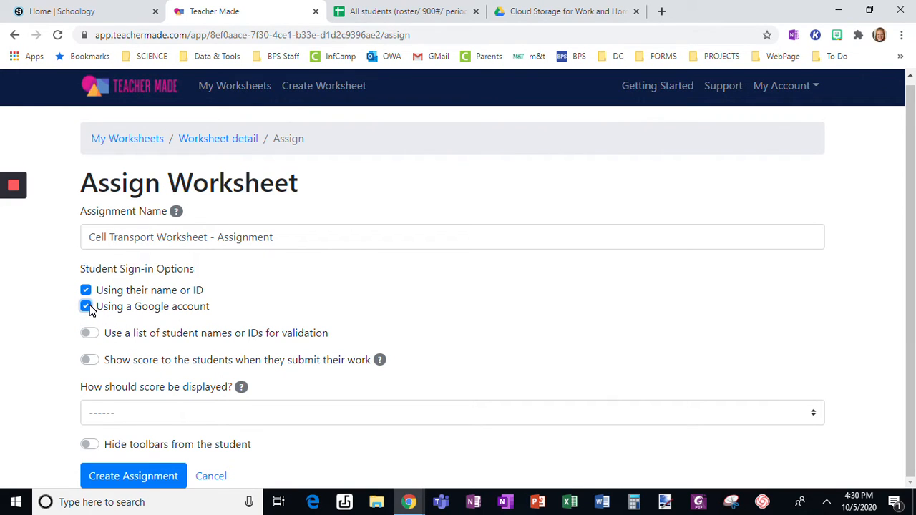
pyautogui.click(86, 306)
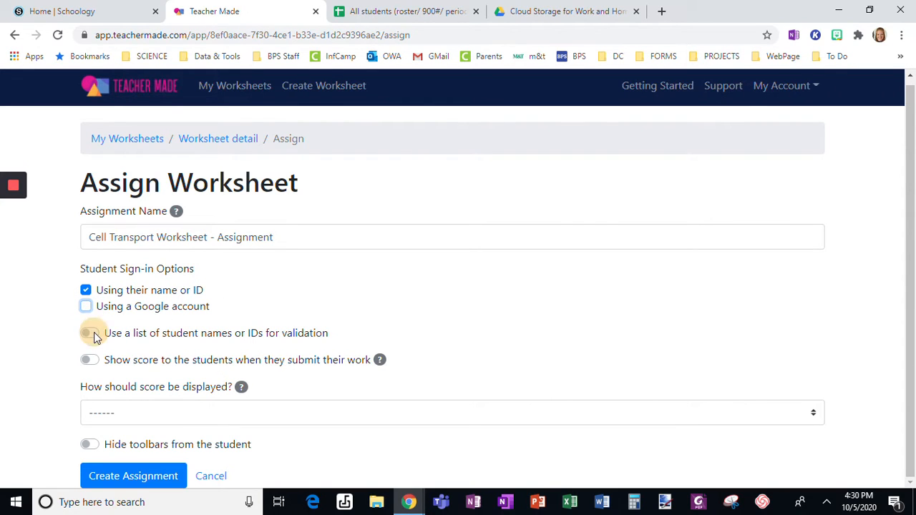
pyautogui.click(92, 332)
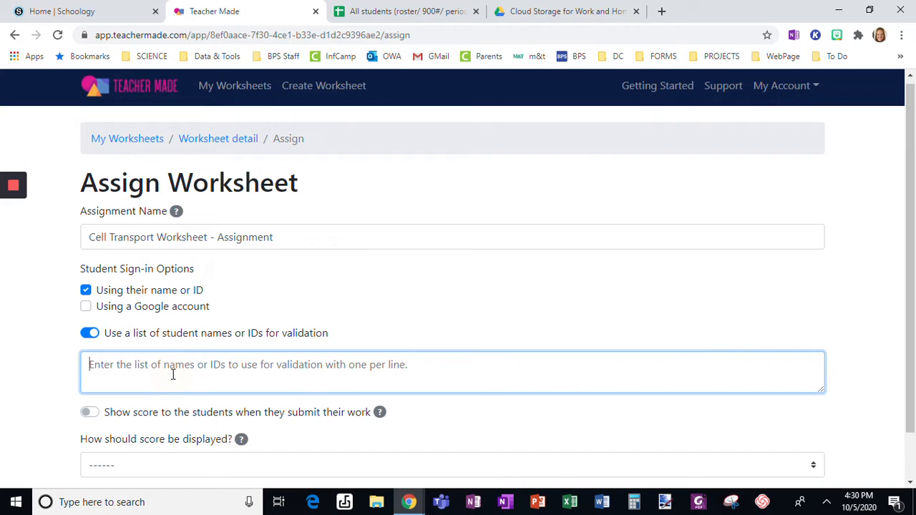
# Paste the 900# student IDs into the validation box and check them against the roster sheet.
pyautogui.click(406, 12)
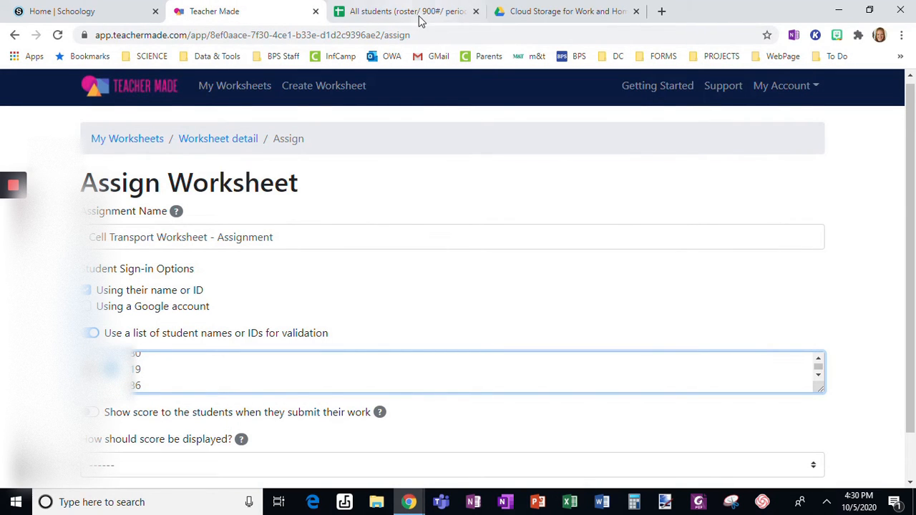
pyautogui.click(418, 12)
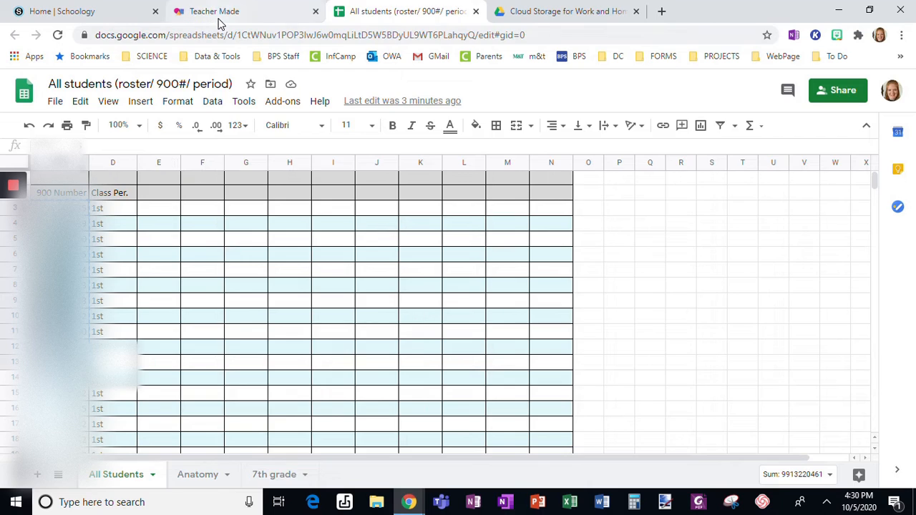
pyautogui.click(214, 11)
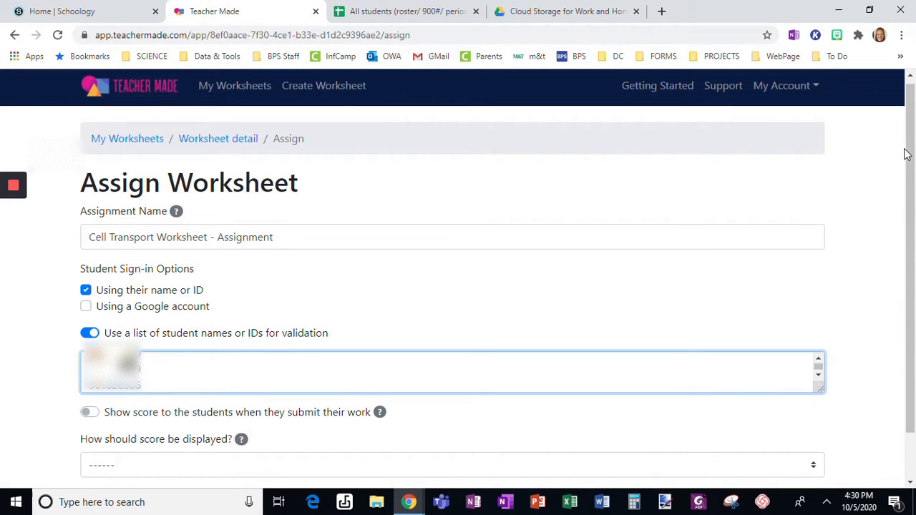
# Enable showing students their score and settle on the result option after trying score, answers and correct-answers choices.
pyautogui.scroll(-3)
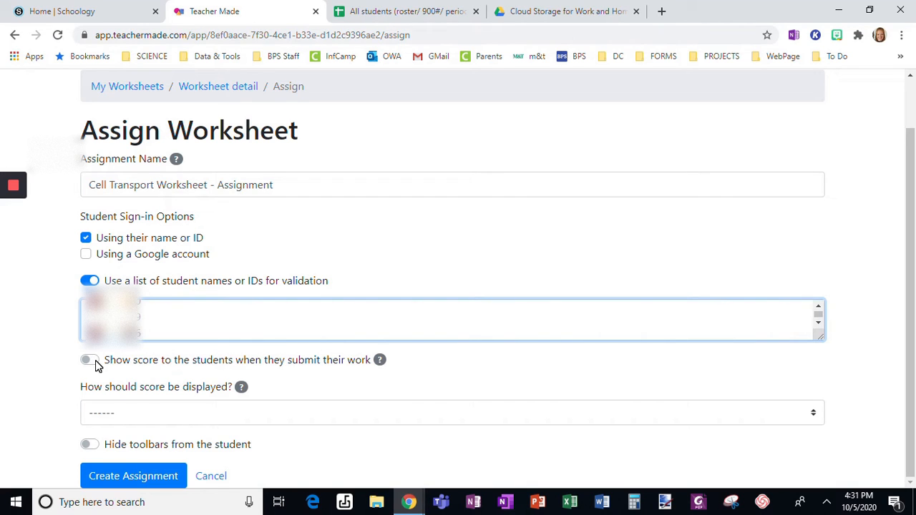
pyautogui.click(88, 360)
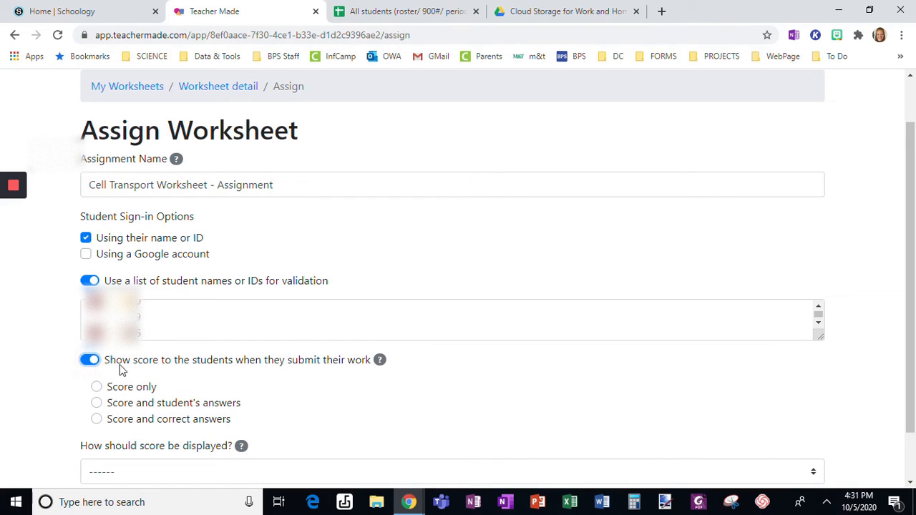
pyautogui.scroll(-3)
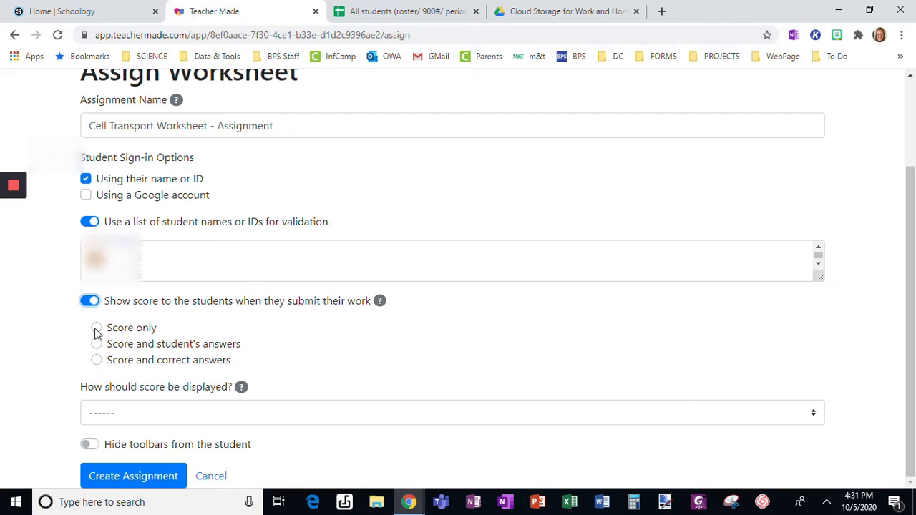
pyautogui.click(95, 328)
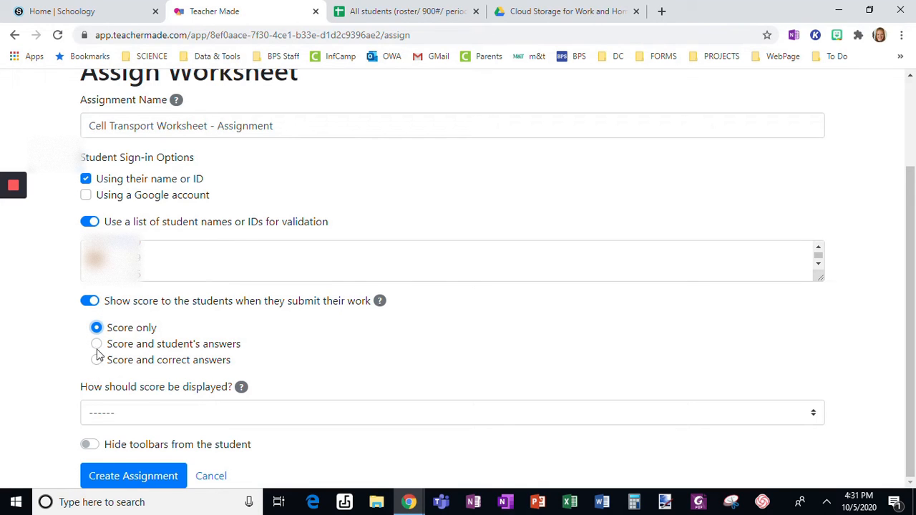
pyautogui.click(97, 343)
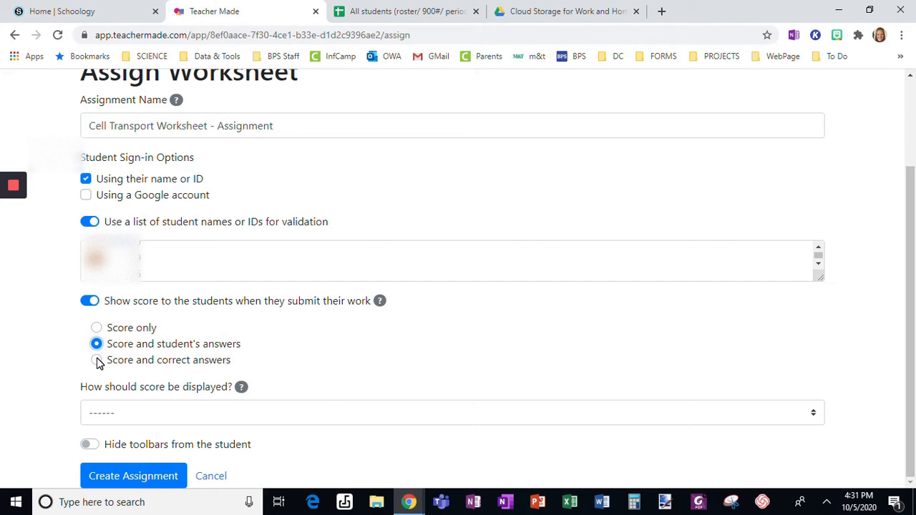
pyautogui.click(97, 360)
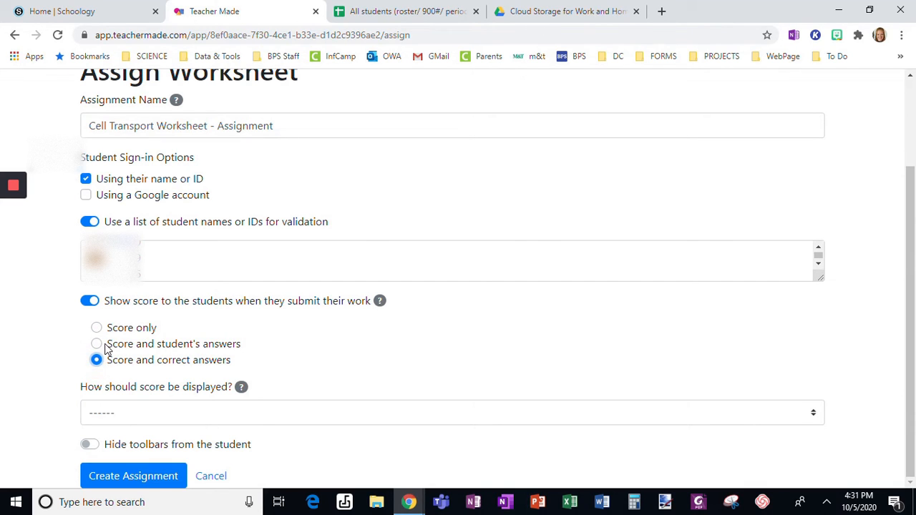
pyautogui.click(96, 327)
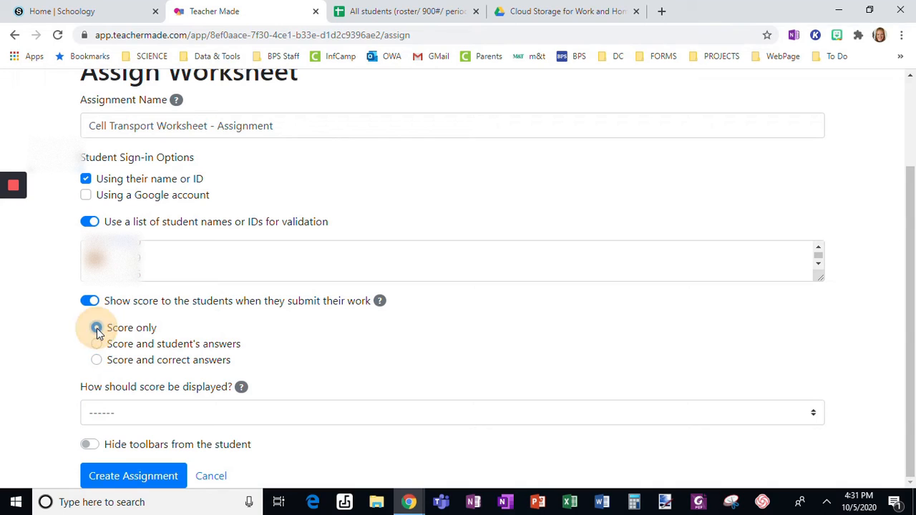
pyautogui.click(96, 327)
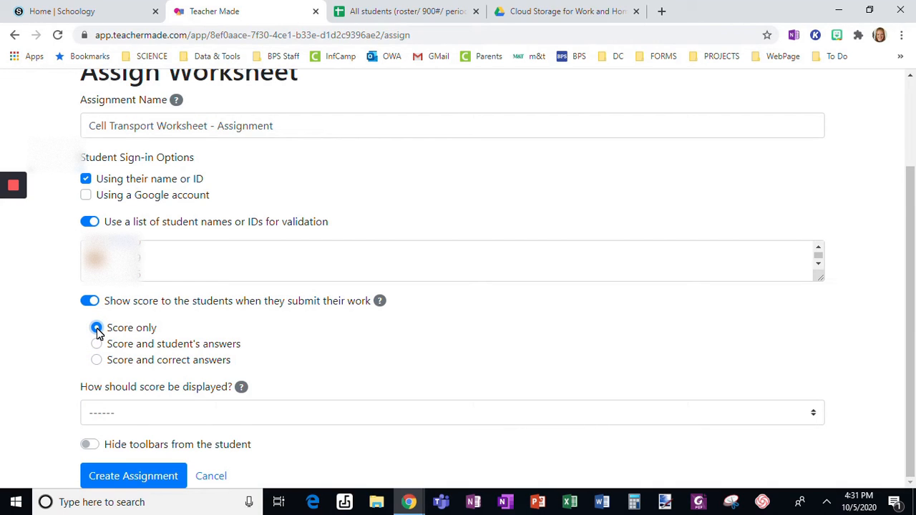
# Display the score as points earned over points possible with percentage.
pyautogui.click(97, 360)
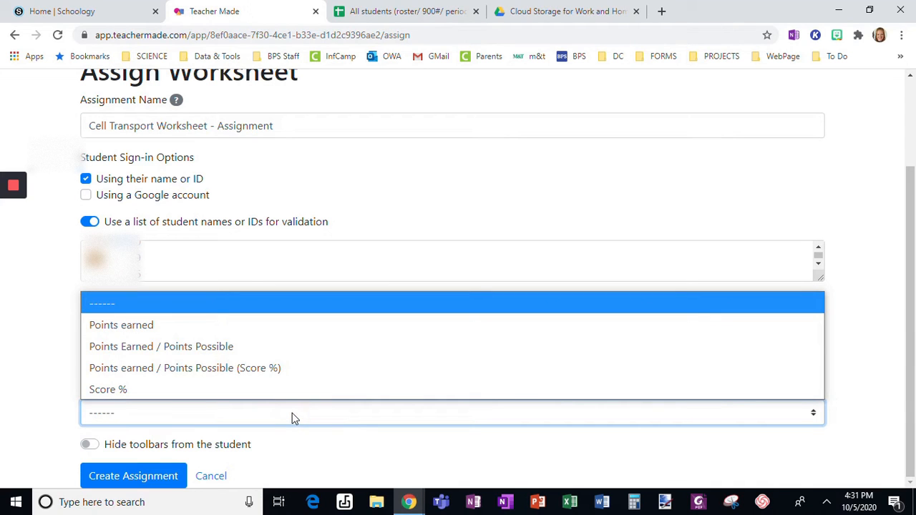
pyautogui.moveTo(266, 367)
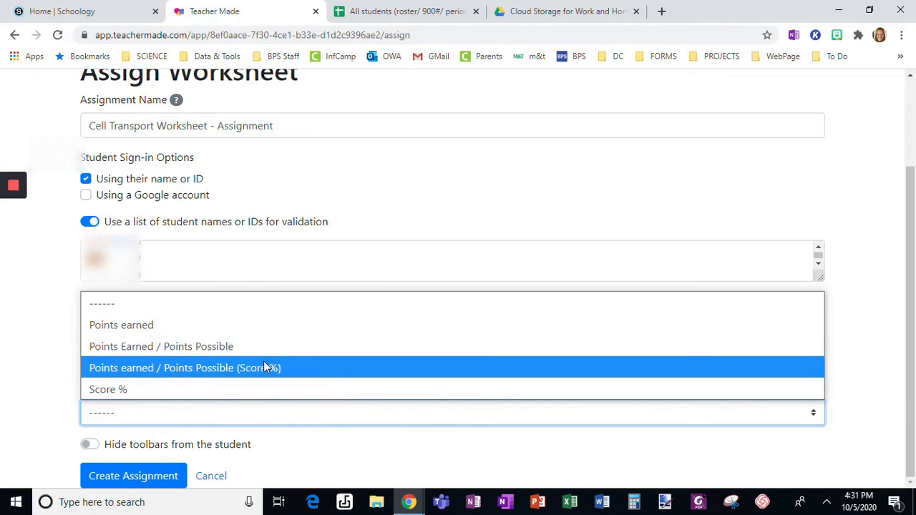
pyautogui.moveTo(203, 368)
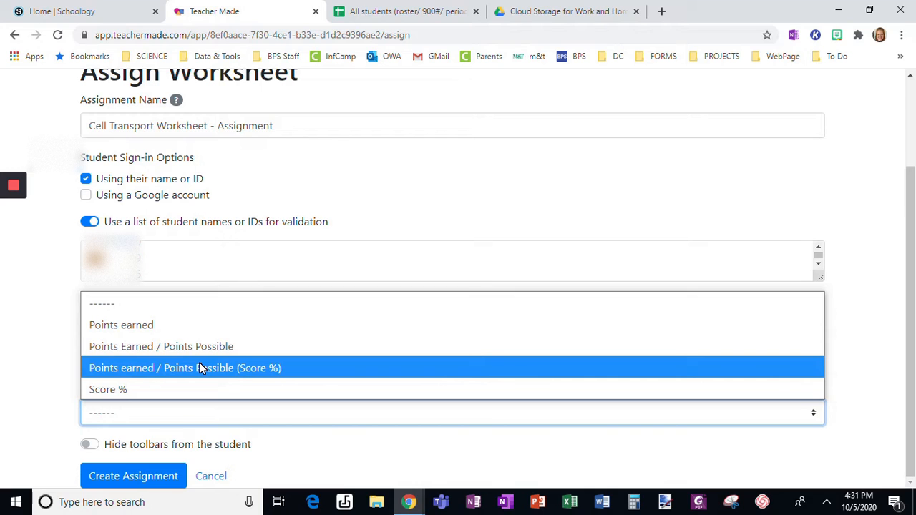
pyautogui.click(185, 368)
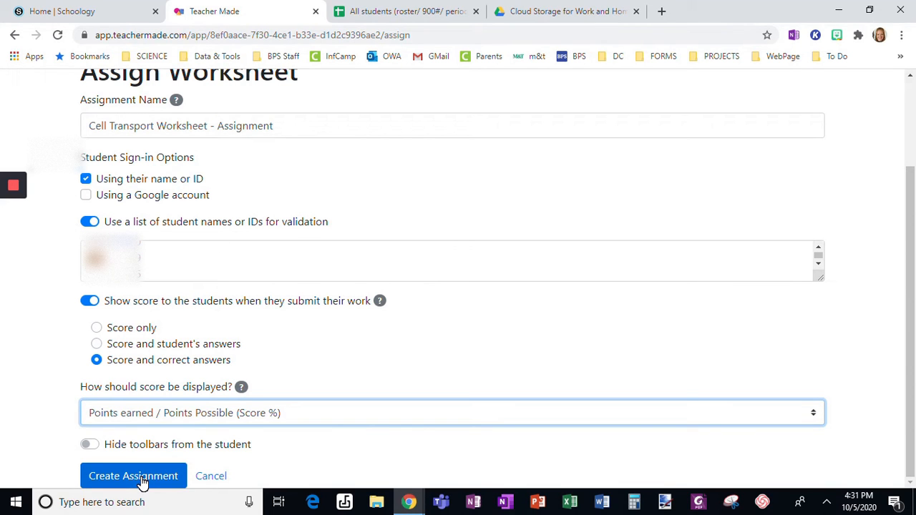
# Create the assignment, glance at the roster sheet, and select the student share link.
pyautogui.click(133, 475)
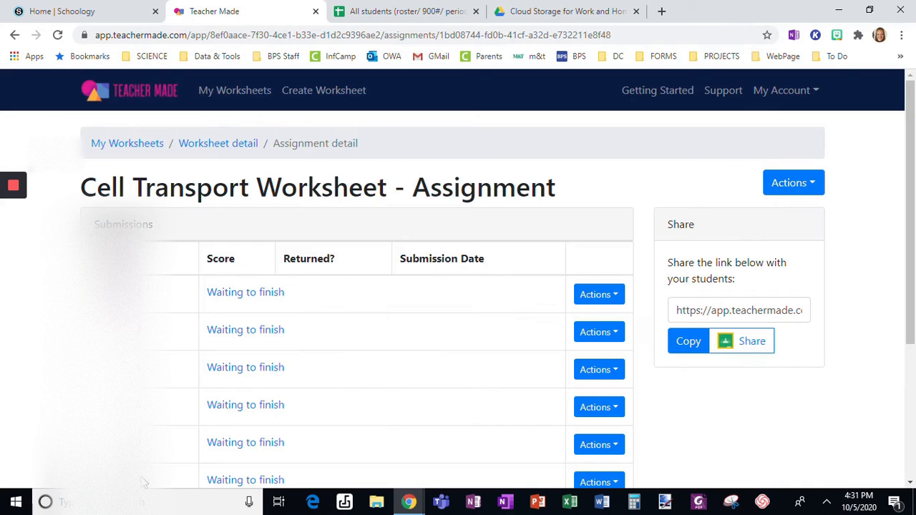
pyautogui.moveTo(911, 214)
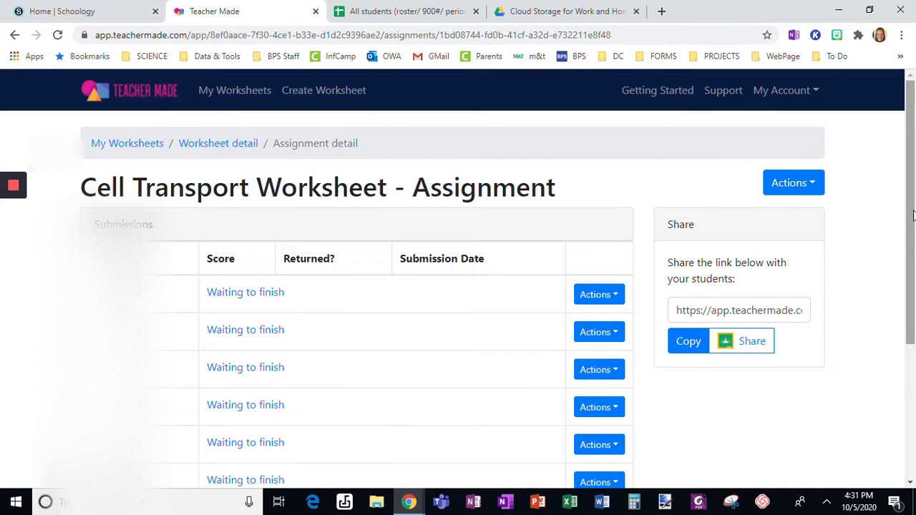
pyautogui.scroll(-3)
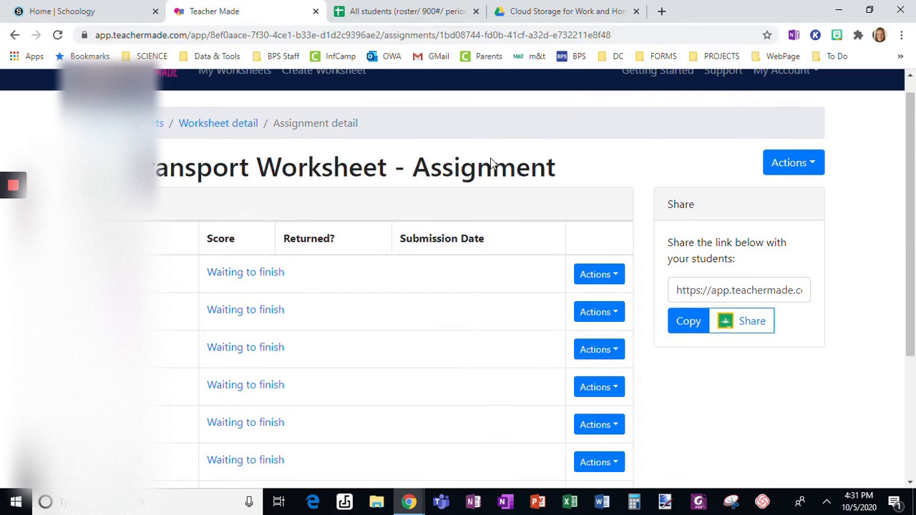
pyautogui.click(404, 11)
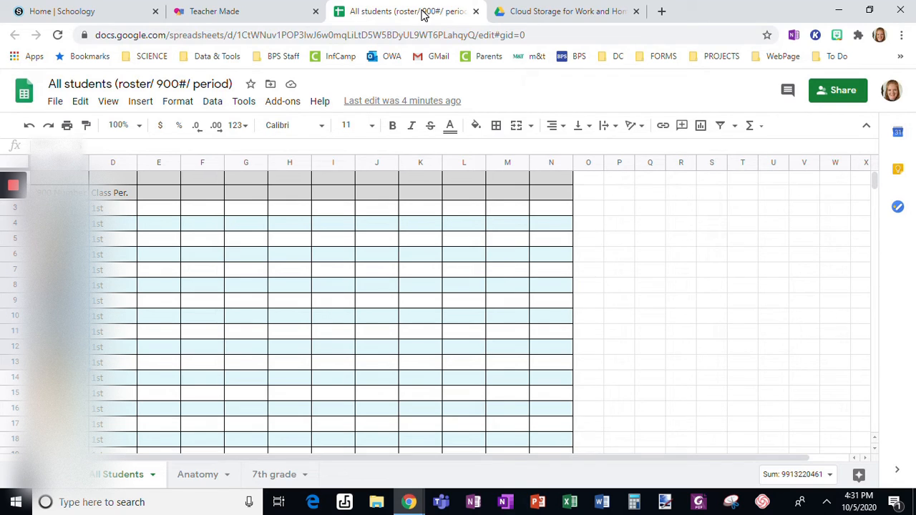
pyautogui.moveTo(124, 218)
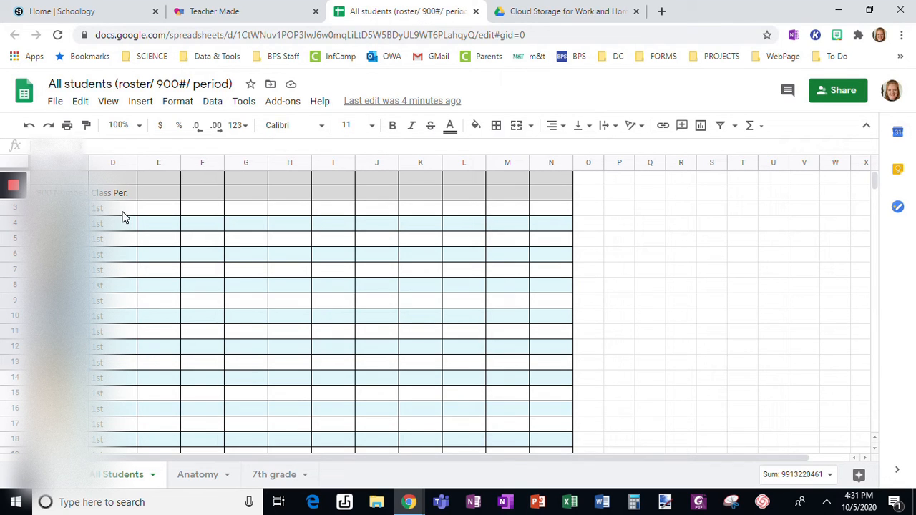
pyautogui.click(215, 12)
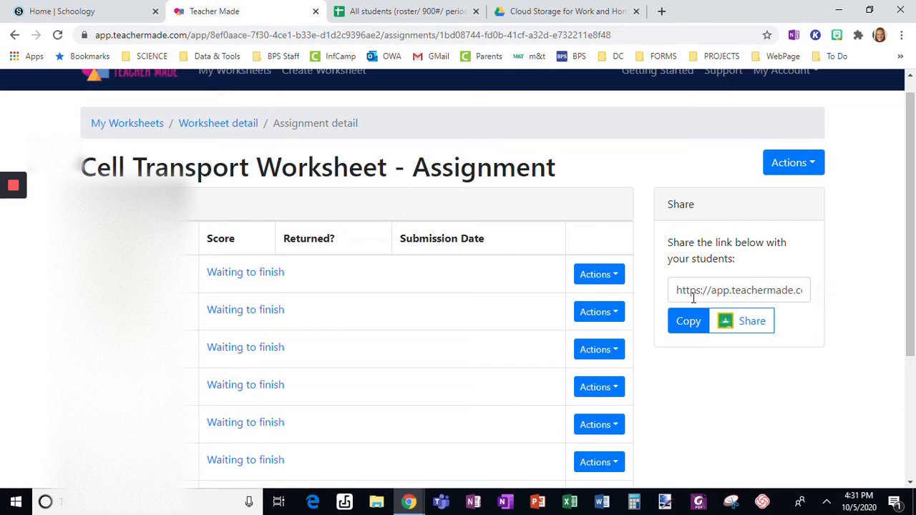
pyautogui.click(687, 321)
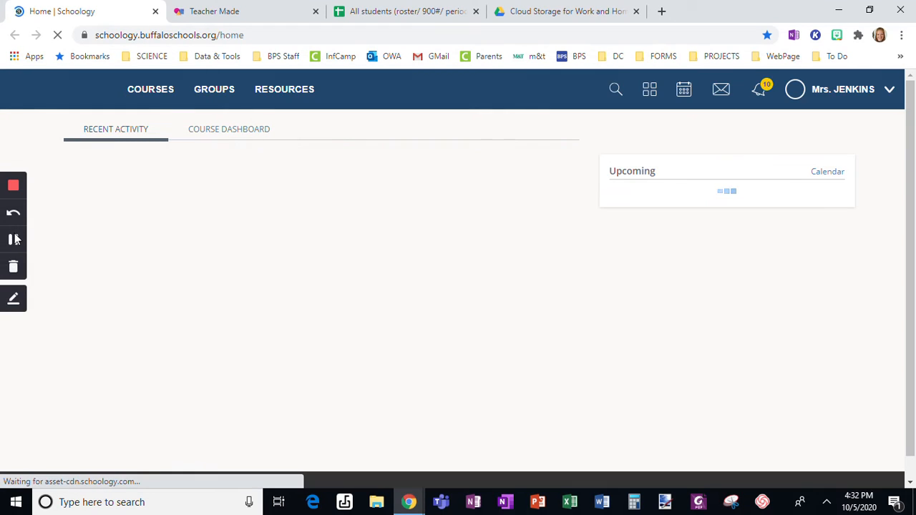
# Go to Courses and choose Practice Course: Section 1.
pyautogui.click(150, 89)
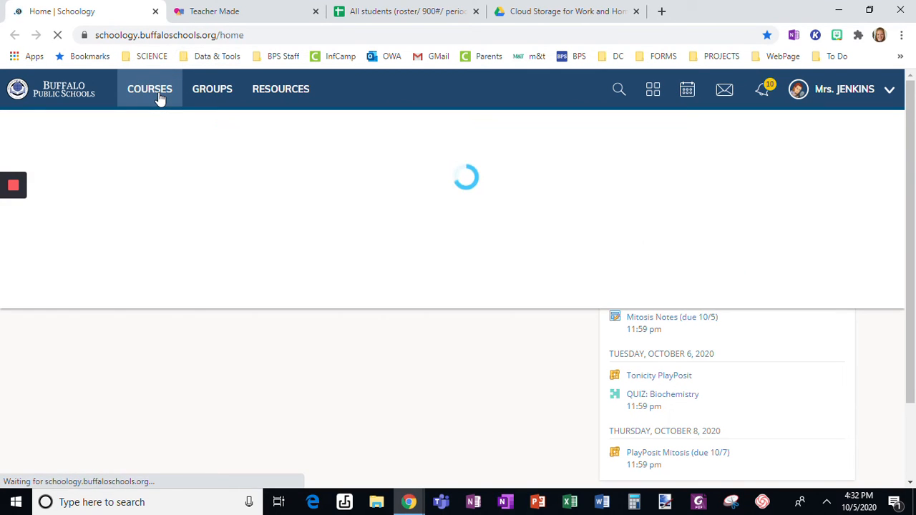
pyautogui.click(149, 88)
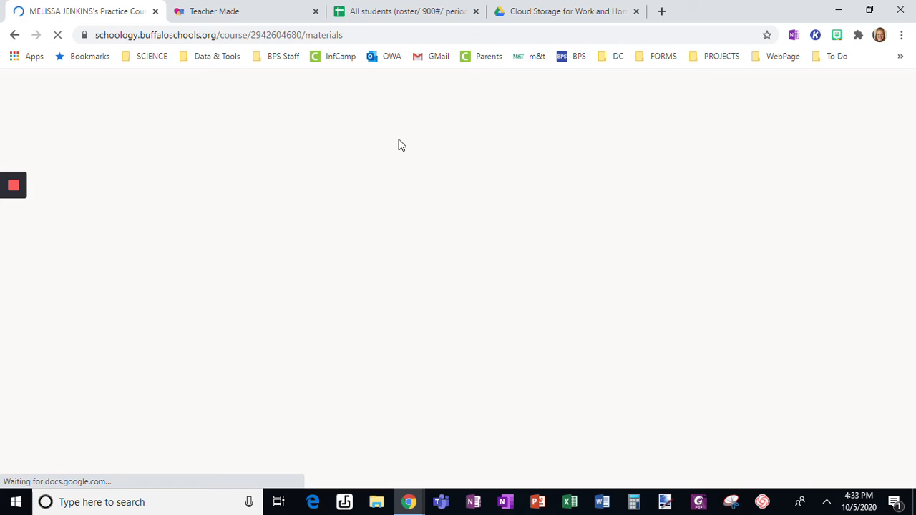
pyautogui.moveTo(829, 212)
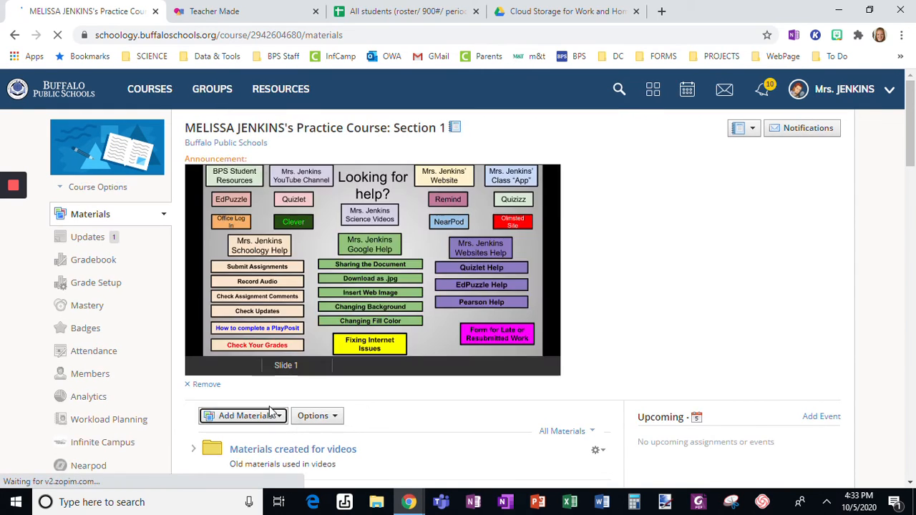
# Choose Add Materials > Add Assignment in the practice course.
pyautogui.click(243, 415)
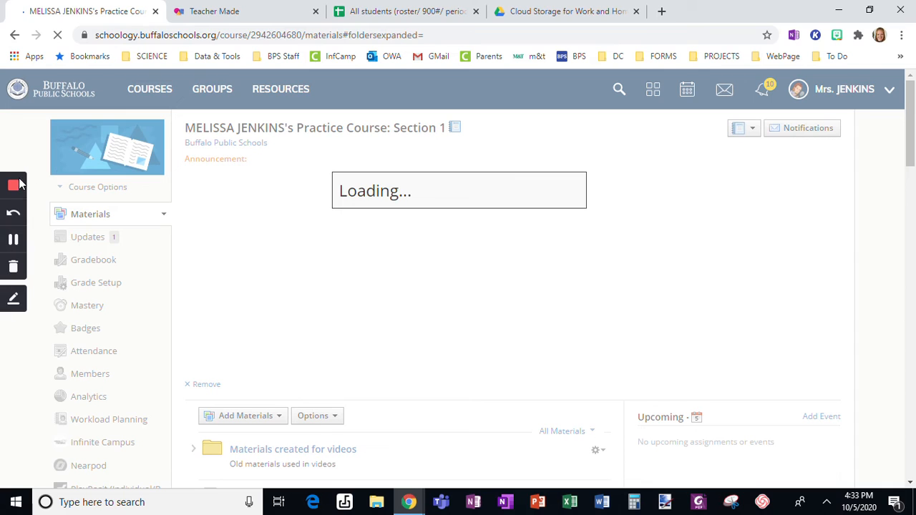
# Name the new assignment Cell Transport.
pyautogui.click(243, 415)
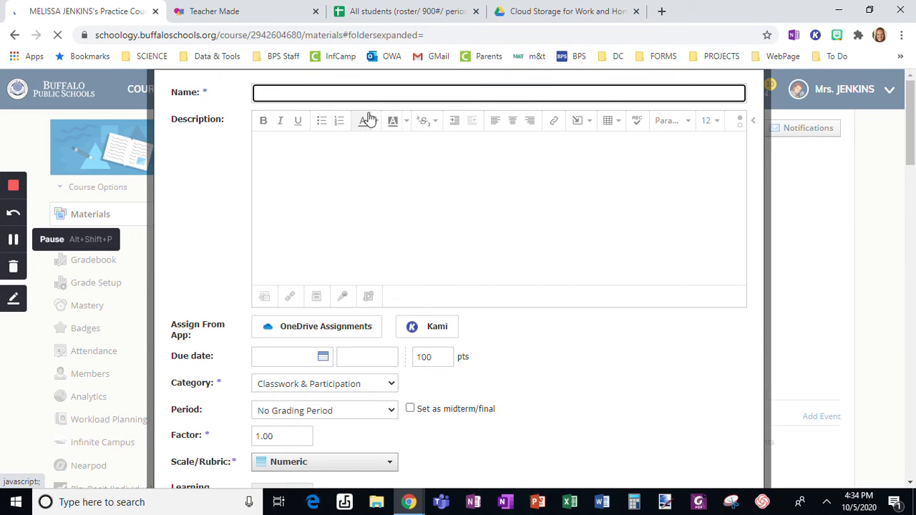
pyautogui.write('Cell')
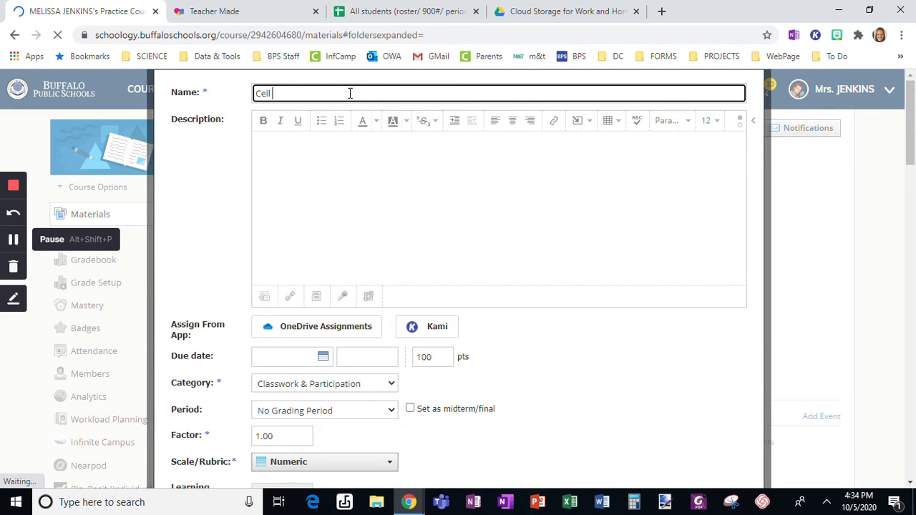
pyautogui.write('TRA')
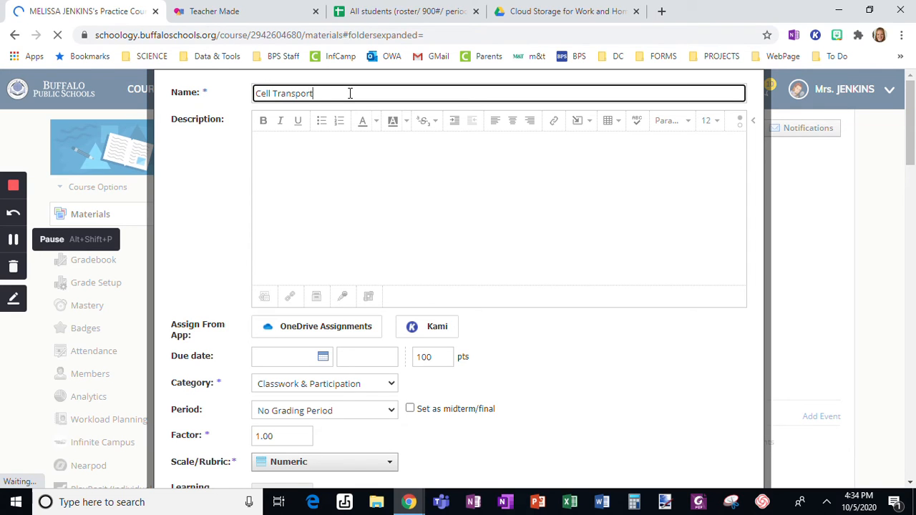
pyautogui.moveTo(908, 132)
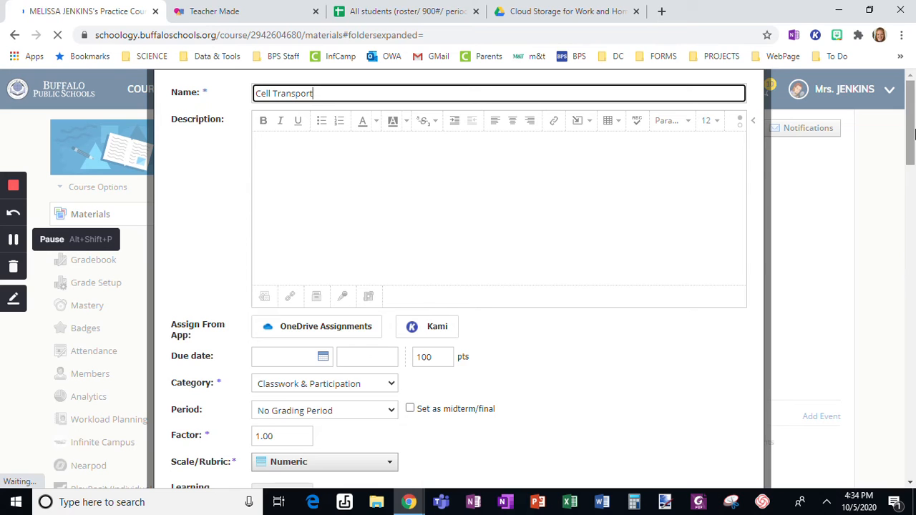
# Attach the Teacher Made share link to the description with the title Assignment.
pyautogui.scroll(-3)
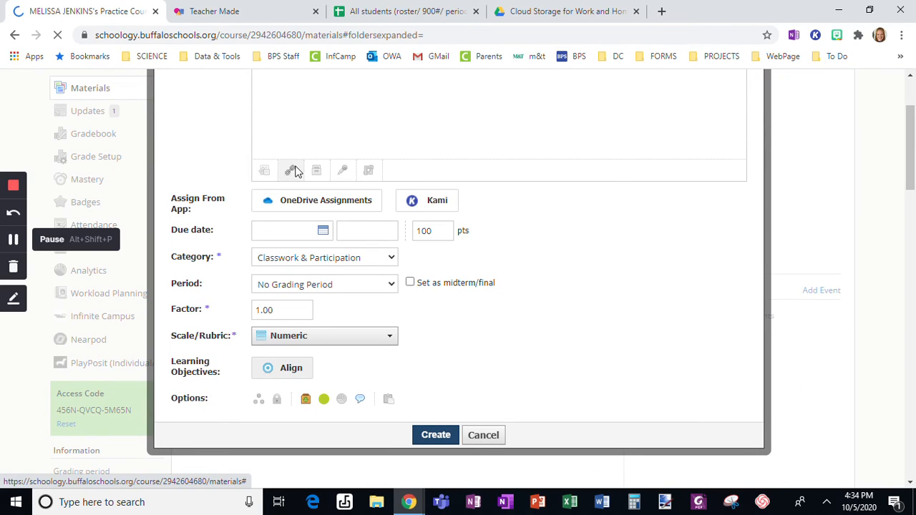
pyautogui.click(289, 170)
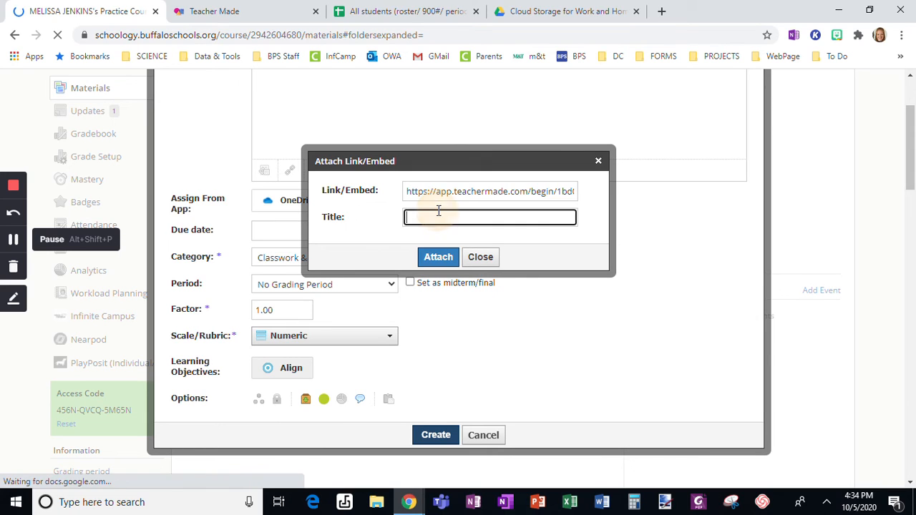
pyautogui.write('Assignment')
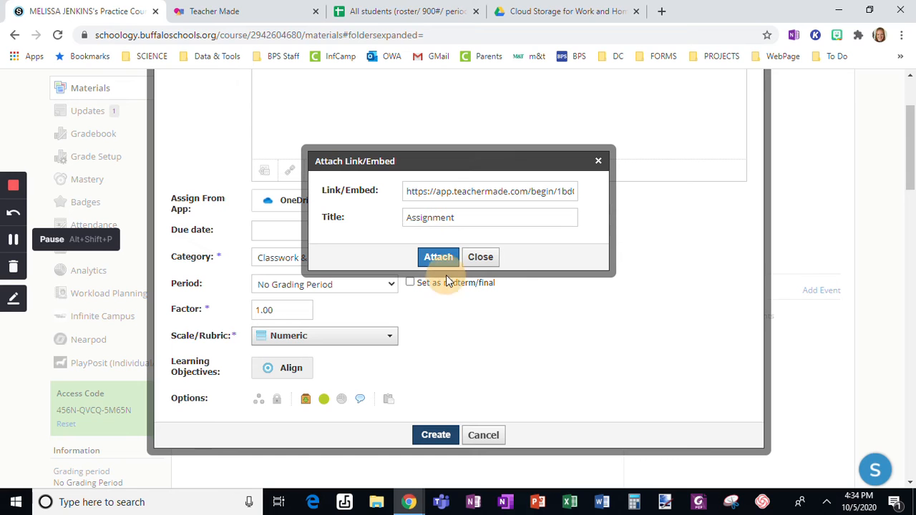
pyautogui.click(437, 258)
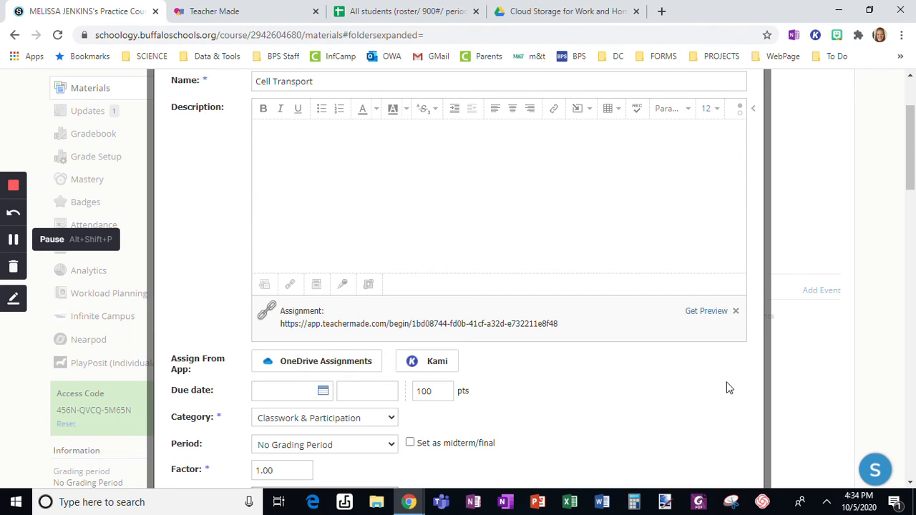
# Scroll the materials list until the Cell Transport item appears below Test.
pyautogui.scroll(-3)
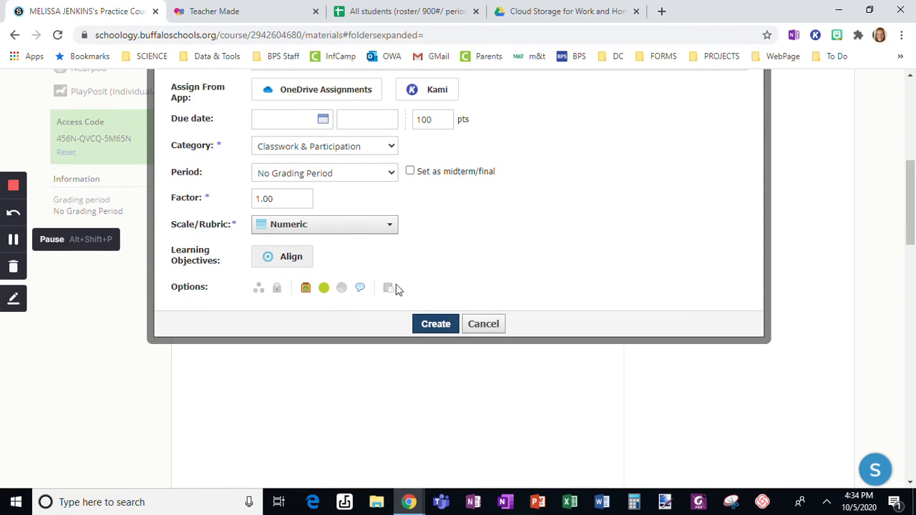
pyautogui.moveTo(360, 288)
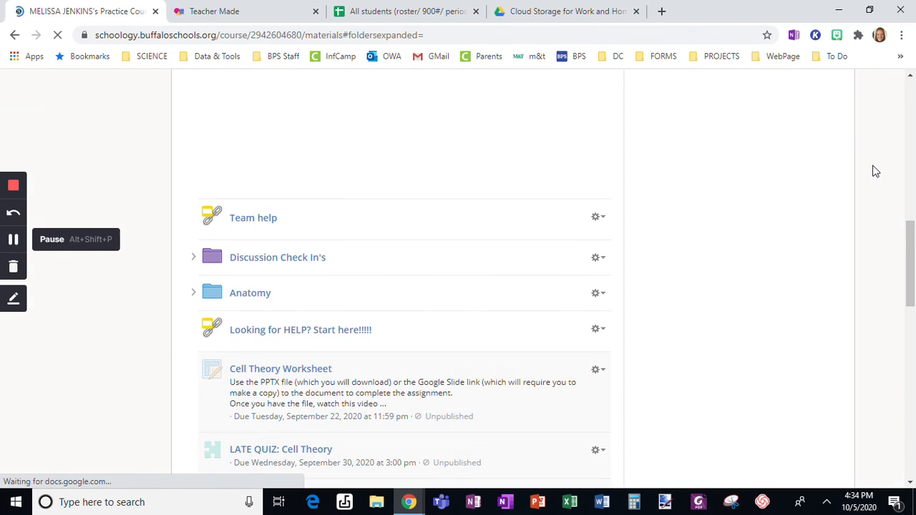
pyautogui.scroll(-3)
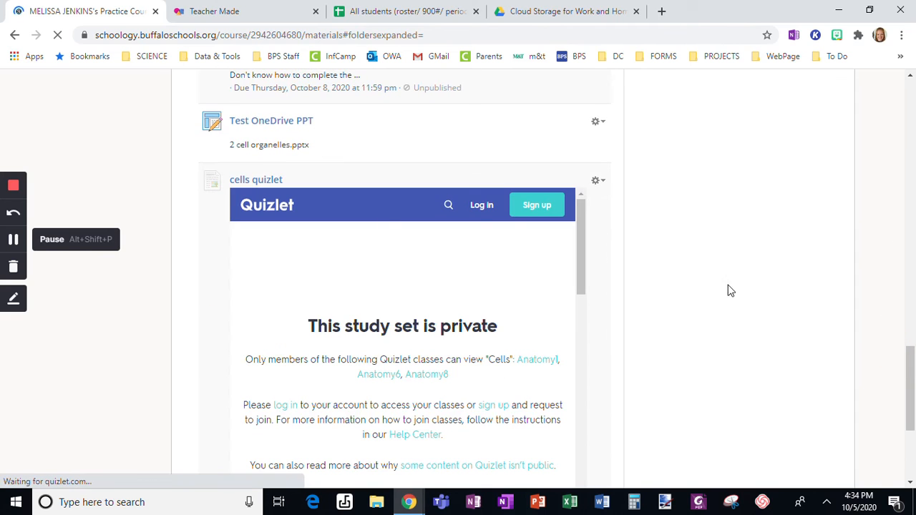
pyautogui.scroll(-3)
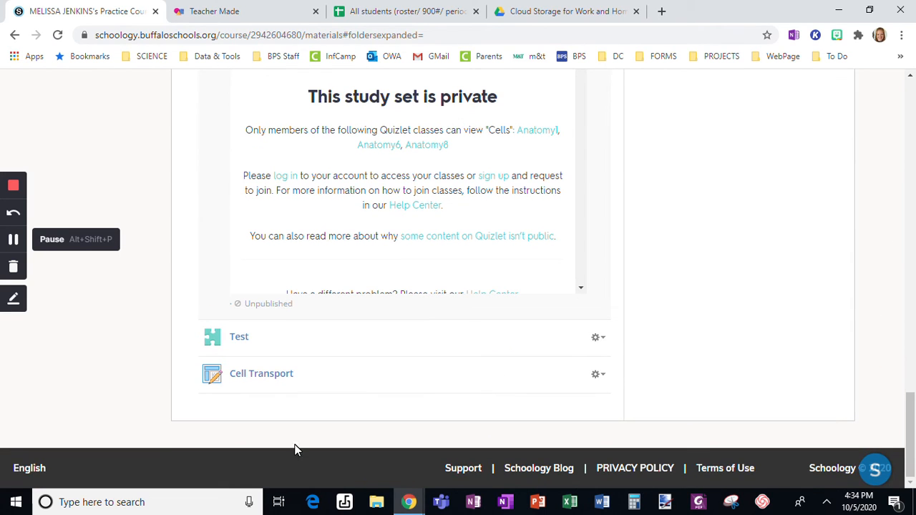
# Open Cell Transport, follow its Assignment link to the worksheet start page, and return to Schoology.
pyautogui.click(260, 373)
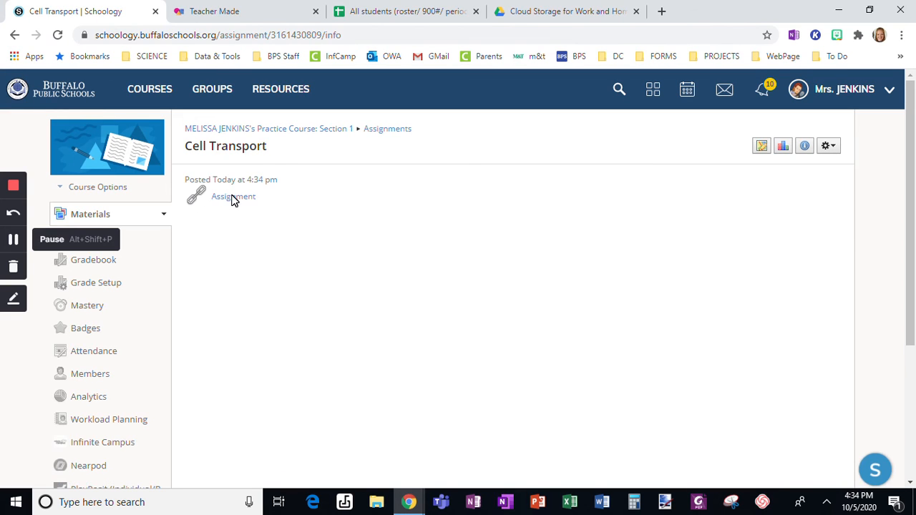
pyautogui.moveTo(241, 204)
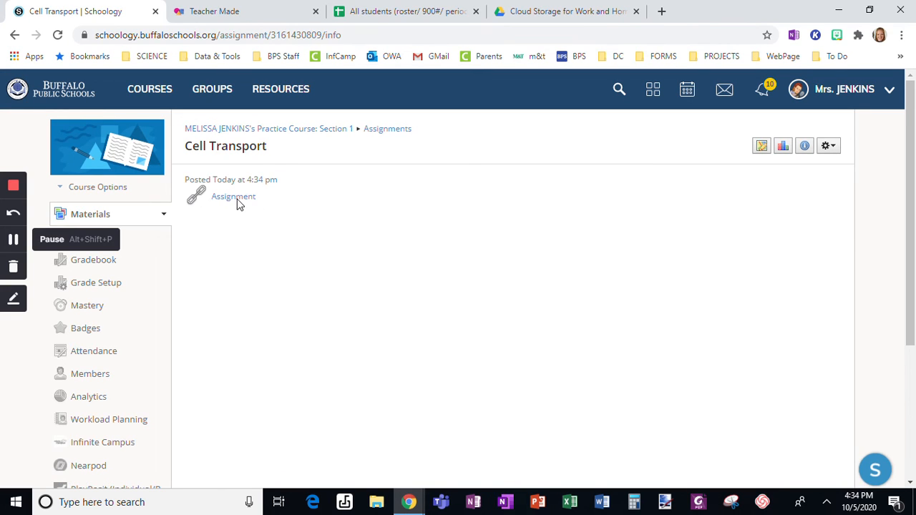
pyautogui.moveTo(203, 238)
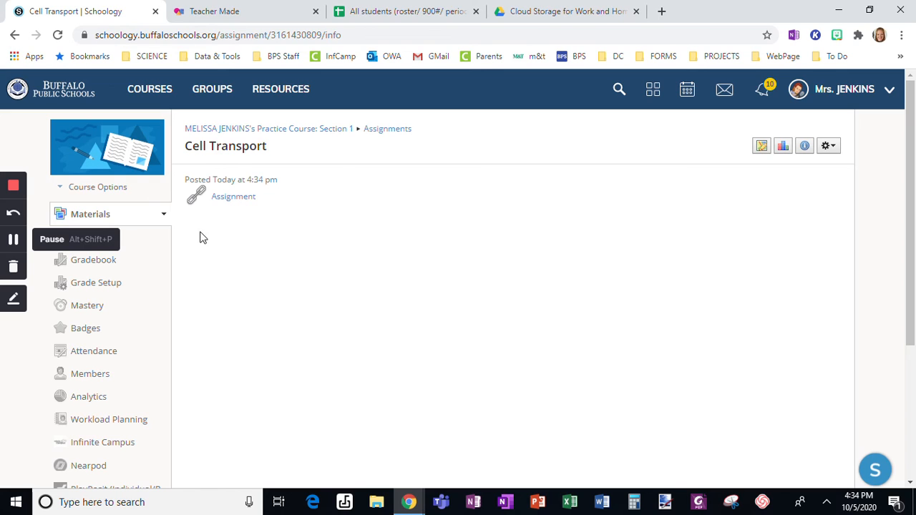
pyautogui.moveTo(286, 196)
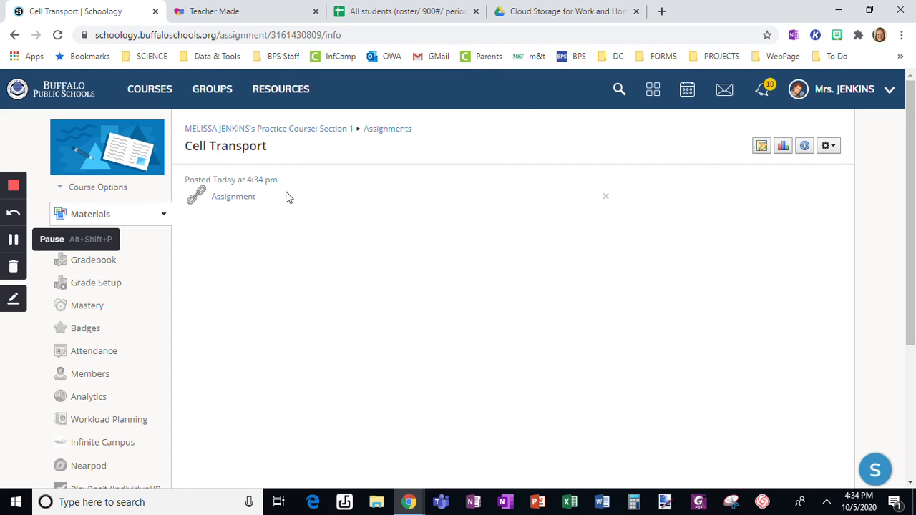
pyautogui.moveTo(251, 206)
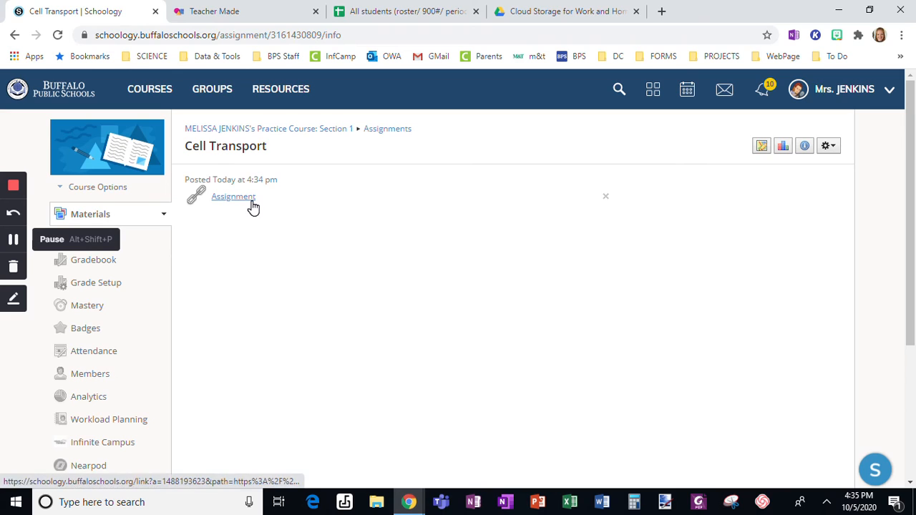
pyautogui.click(232, 198)
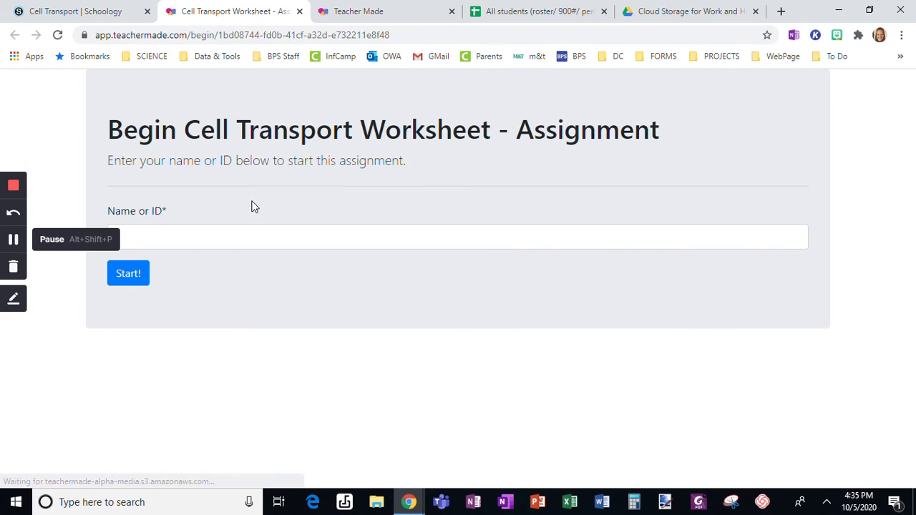
pyautogui.click(79, 12)
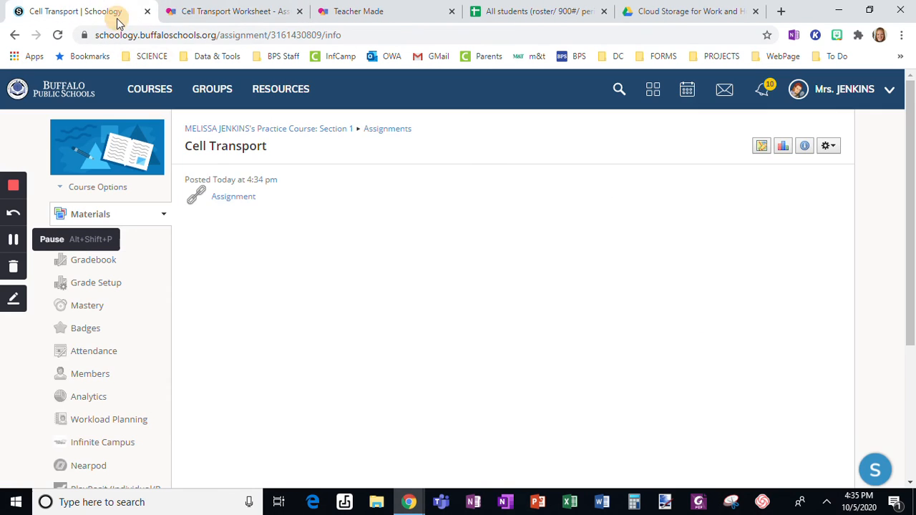
# From Courses, reach the AP05G 1 Anatomy course's Anatomy Review assignment.
pyautogui.click(149, 89)
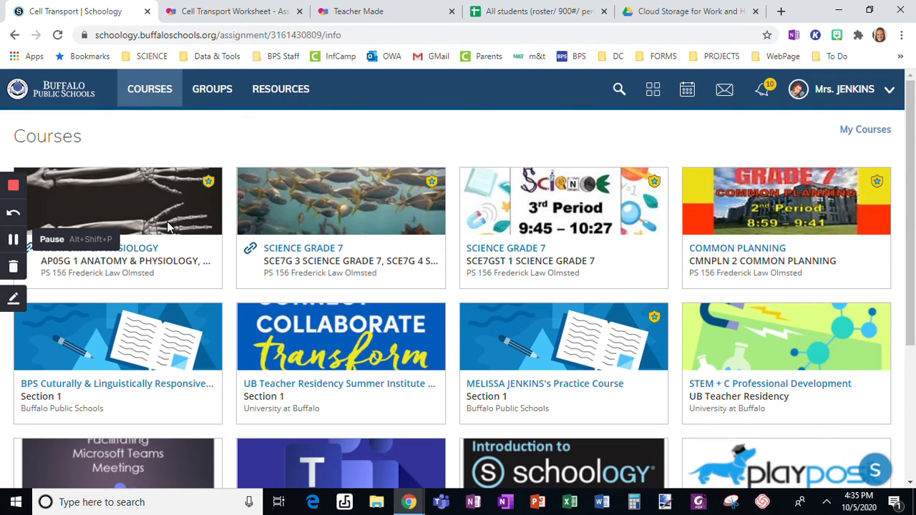
pyautogui.moveTo(149, 260)
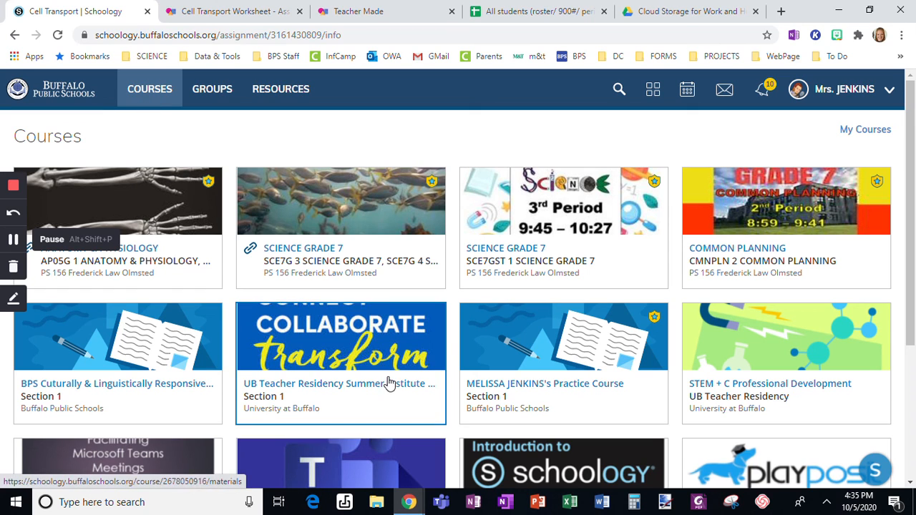
pyautogui.moveTo(14, 272)
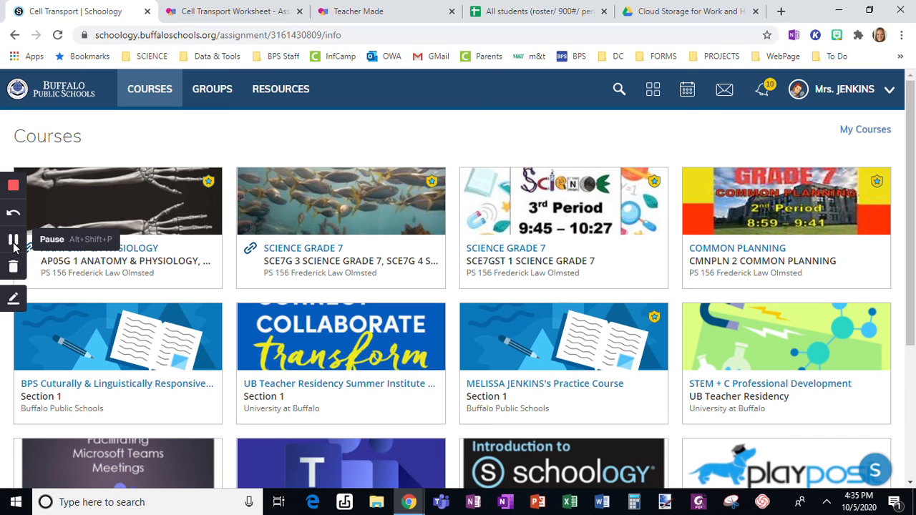
pyautogui.click(108, 260)
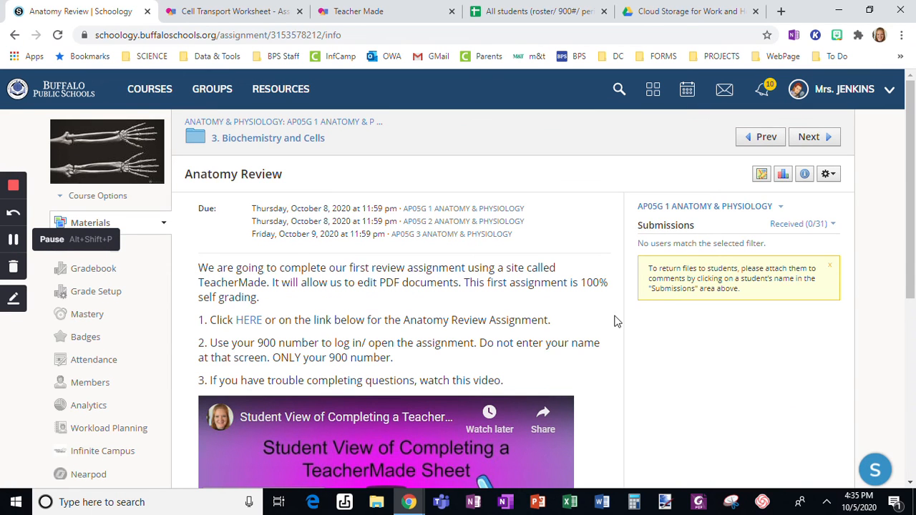
# Scroll through the Anatomy Review directions, how-to video, and attached links.
pyautogui.scroll(-3)
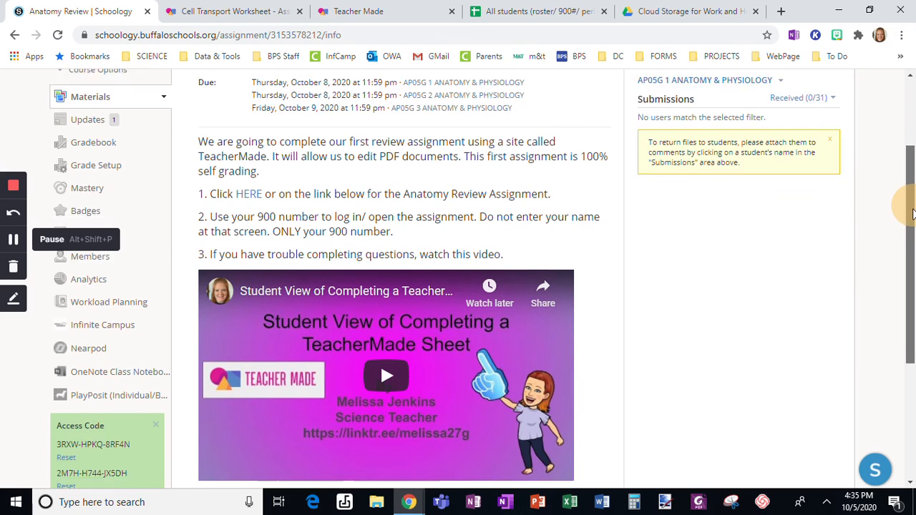
pyautogui.scroll(-3)
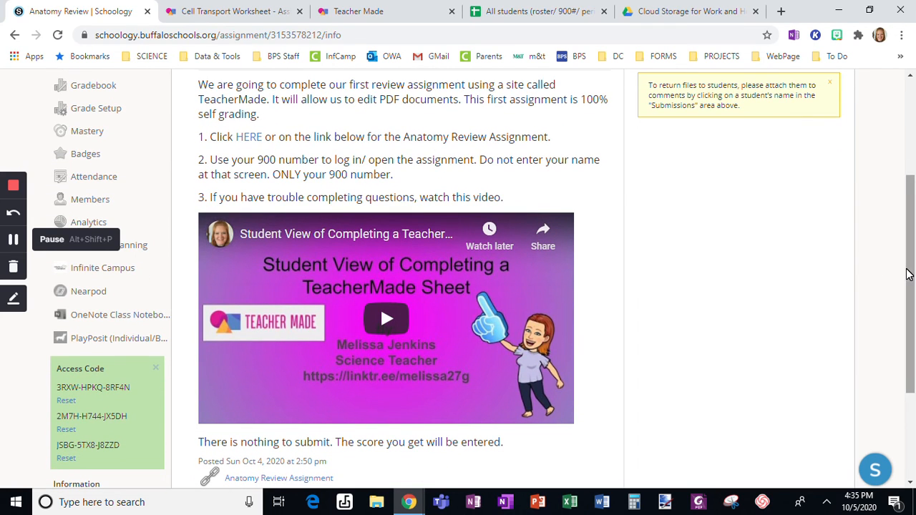
pyautogui.scroll(-3)
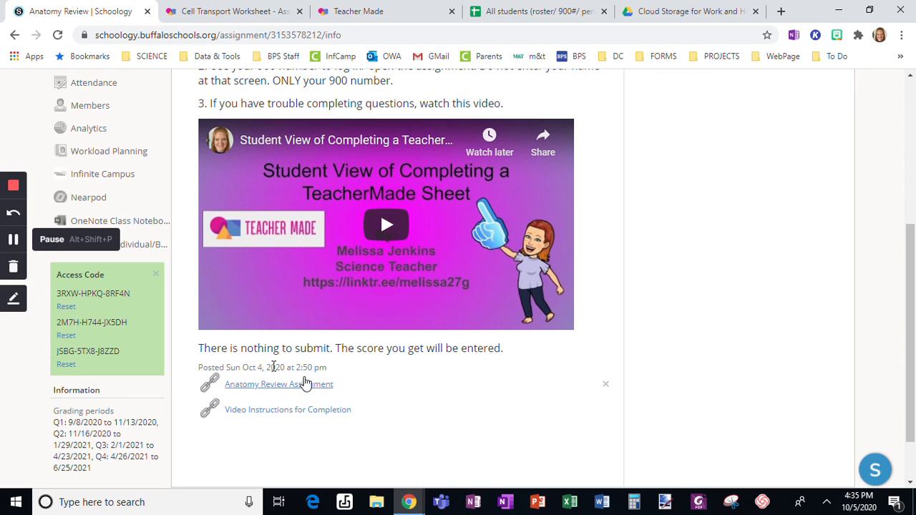
pyautogui.scroll(3)
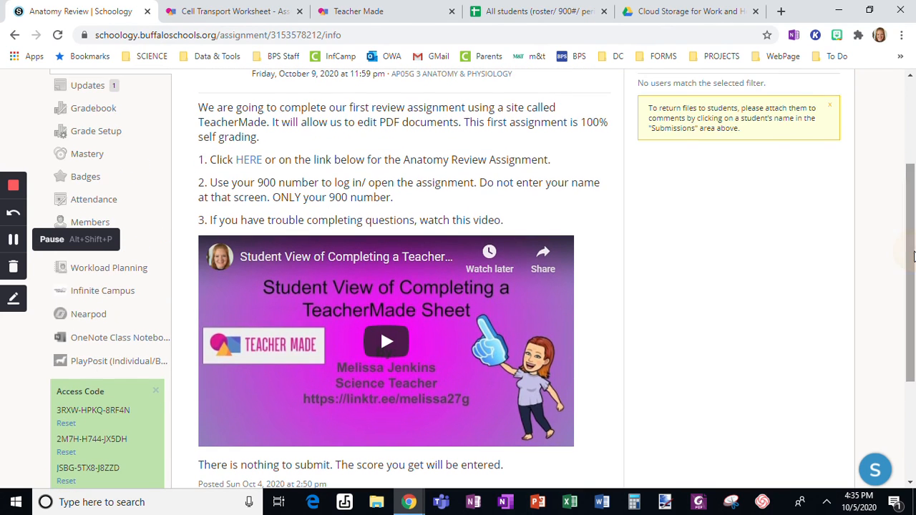
pyautogui.moveTo(329, 203)
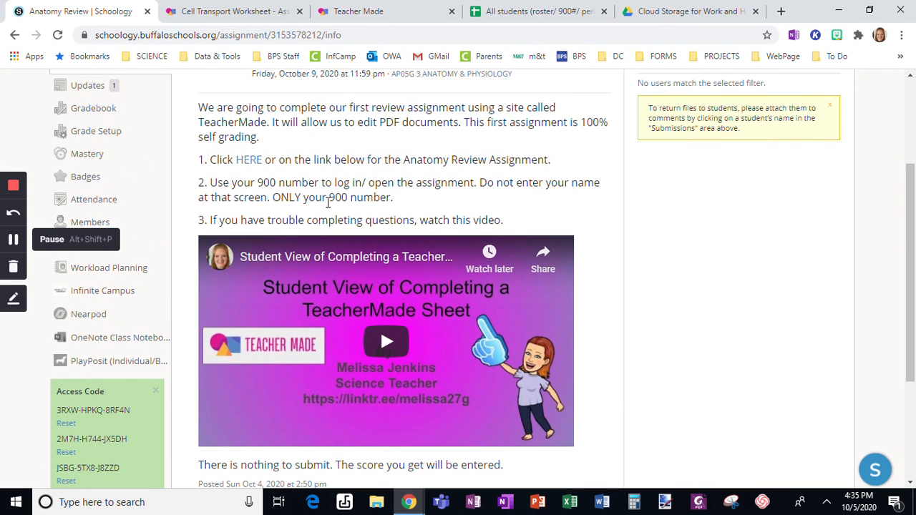
pyautogui.moveTo(404, 209)
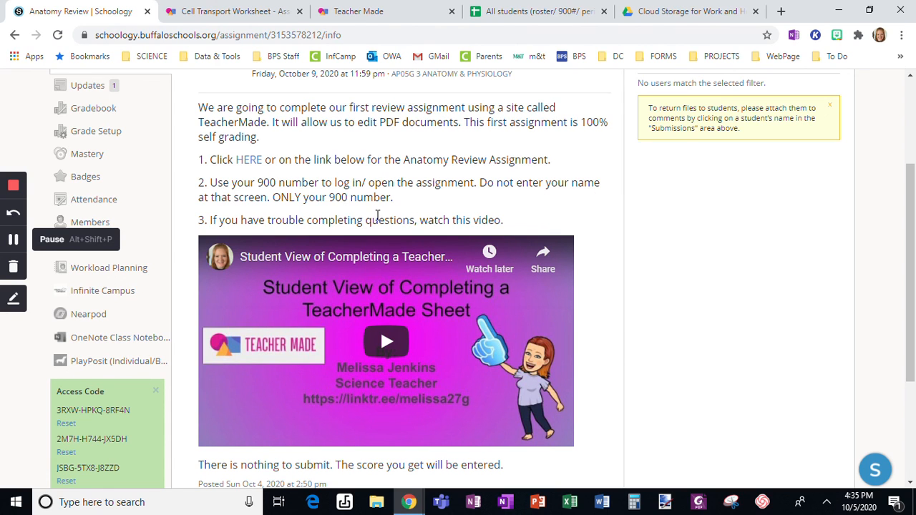
pyautogui.moveTo(466, 309)
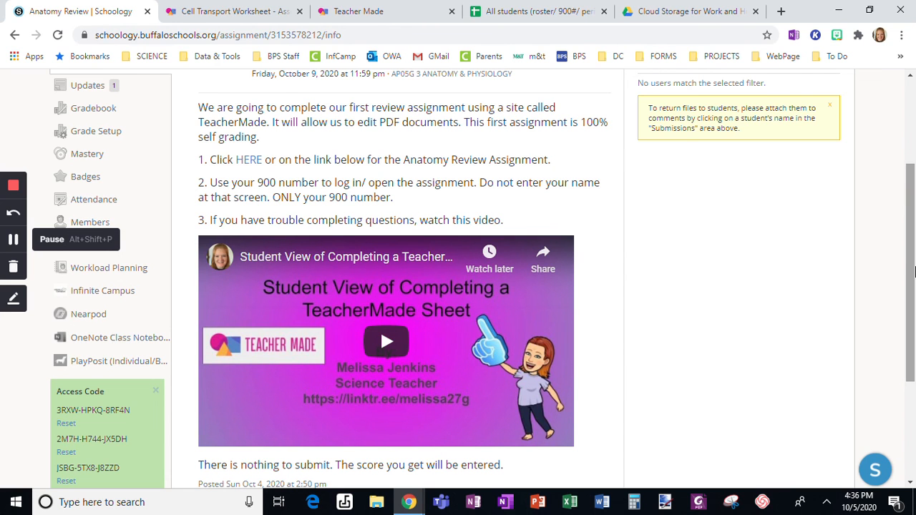
pyautogui.scroll(-3)
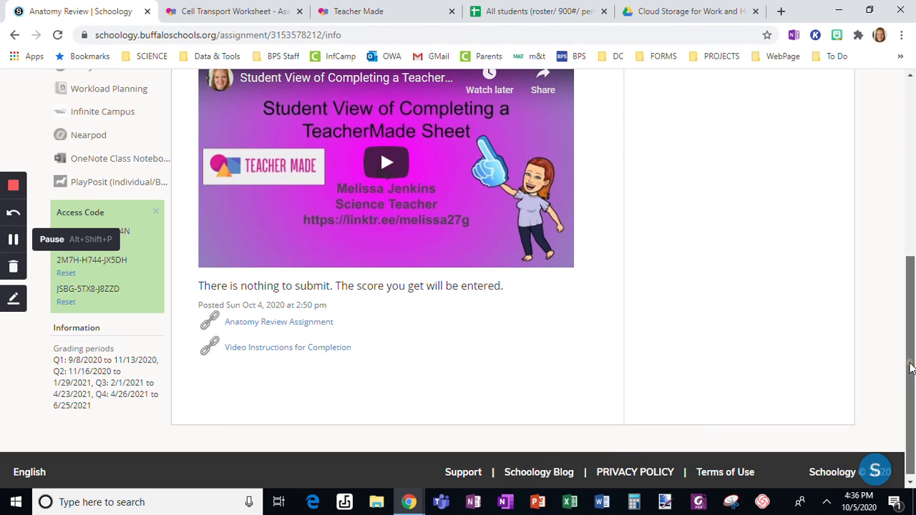
pyautogui.click(363, 11)
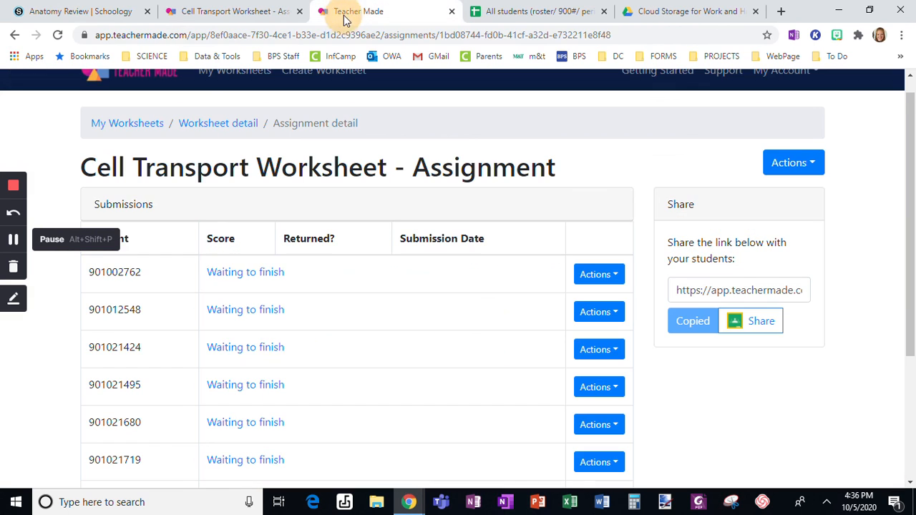
pyautogui.click(229, 12)
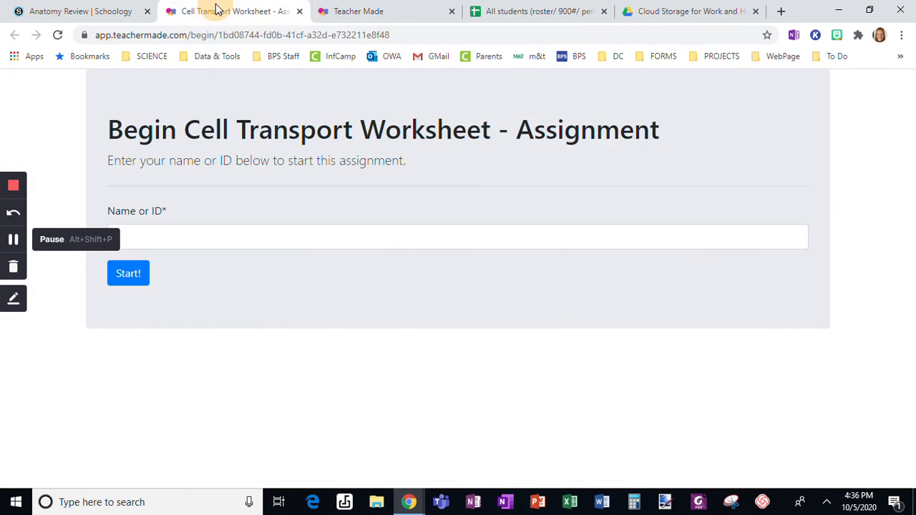
pyautogui.click(79, 12)
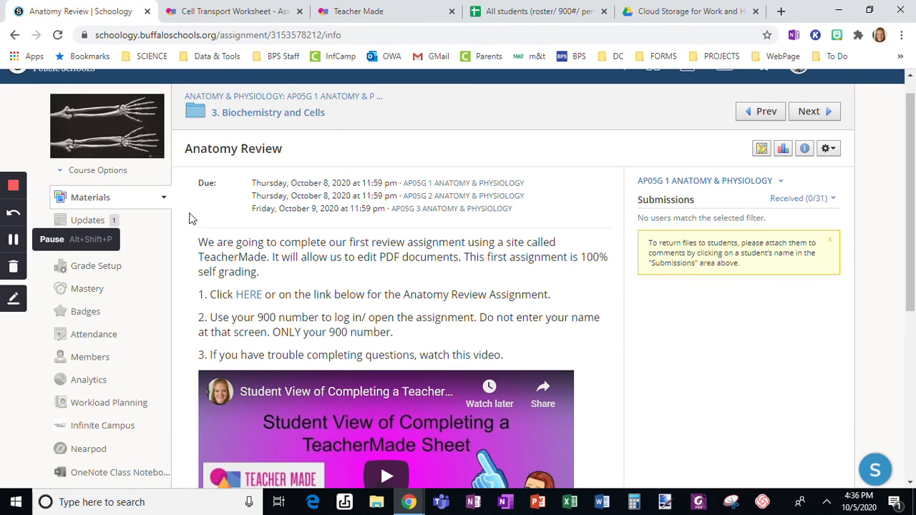